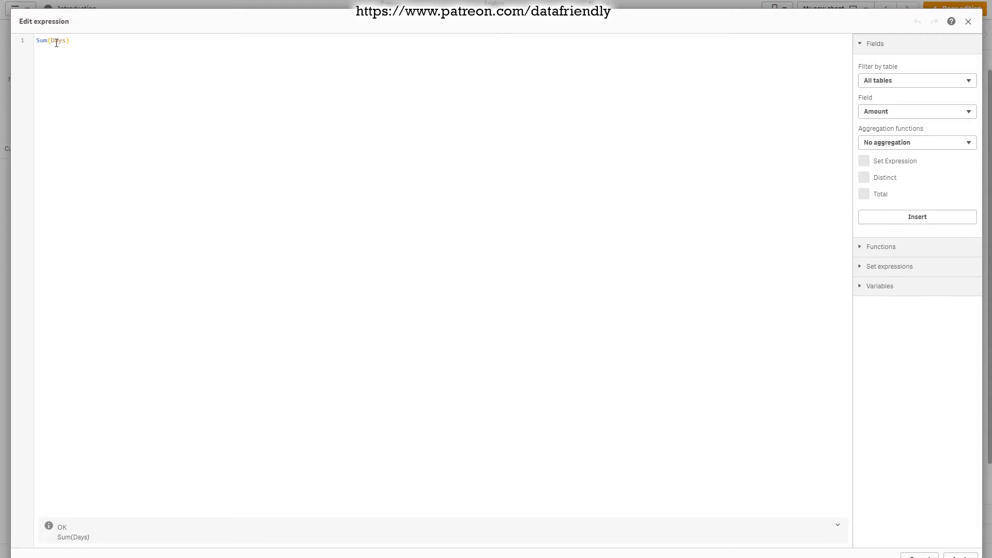
mouse_move(113, 141)
text({)
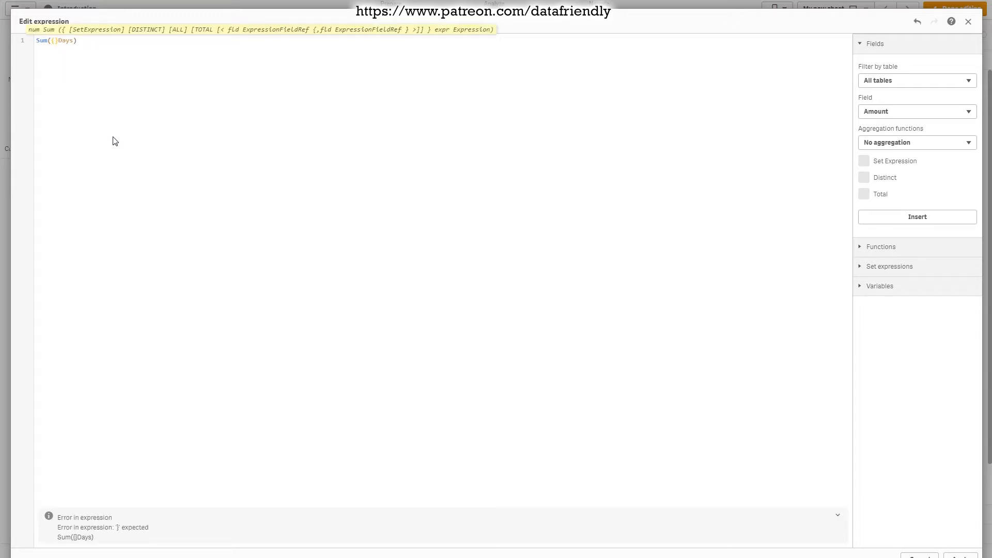
Step: Insert $ and the <> modifier brackets to form the set expression skeleton {$<[]>}
text($)
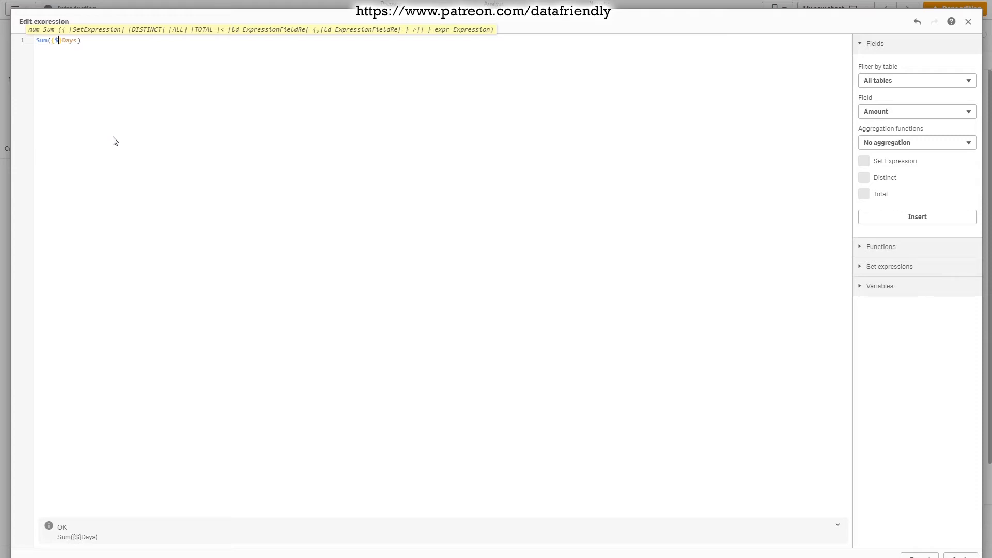
text(<>)
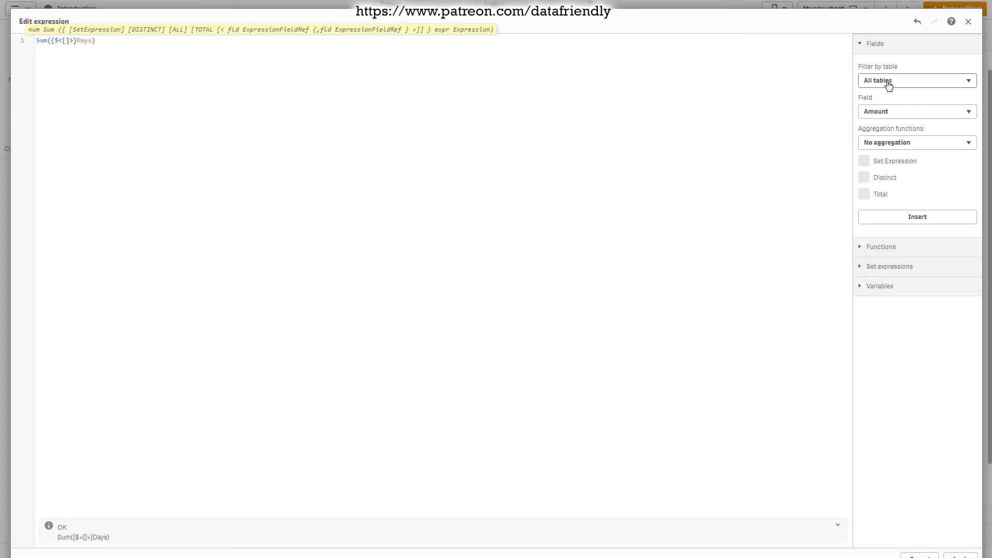
Step: Search the Field dropdown for 'roo' and select Room as the field to insert
click(915, 80)
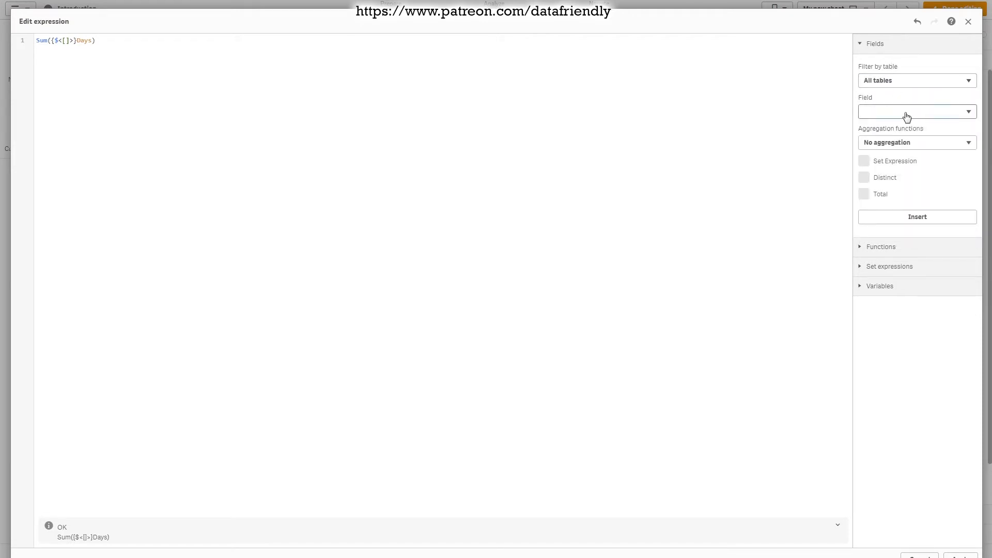
click(916, 112)
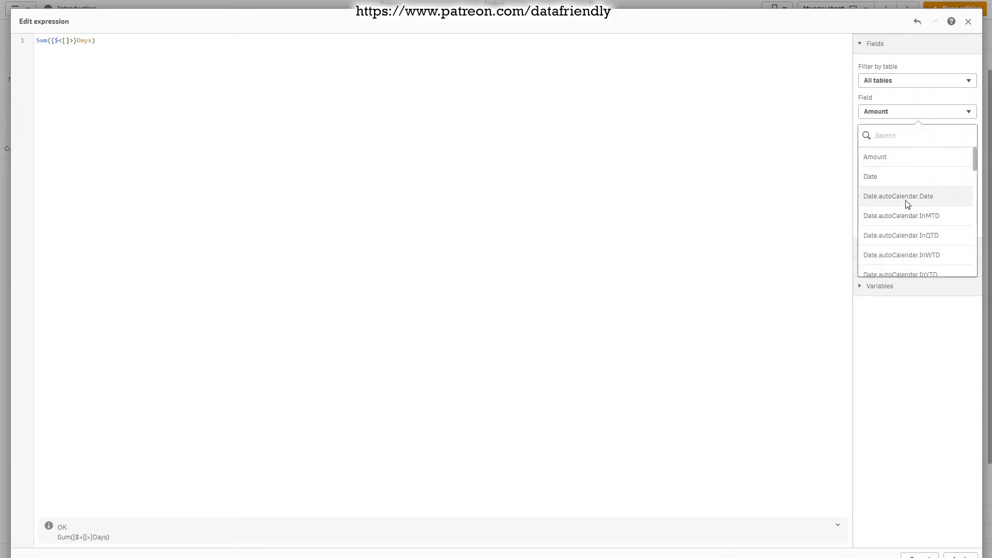
text(r)
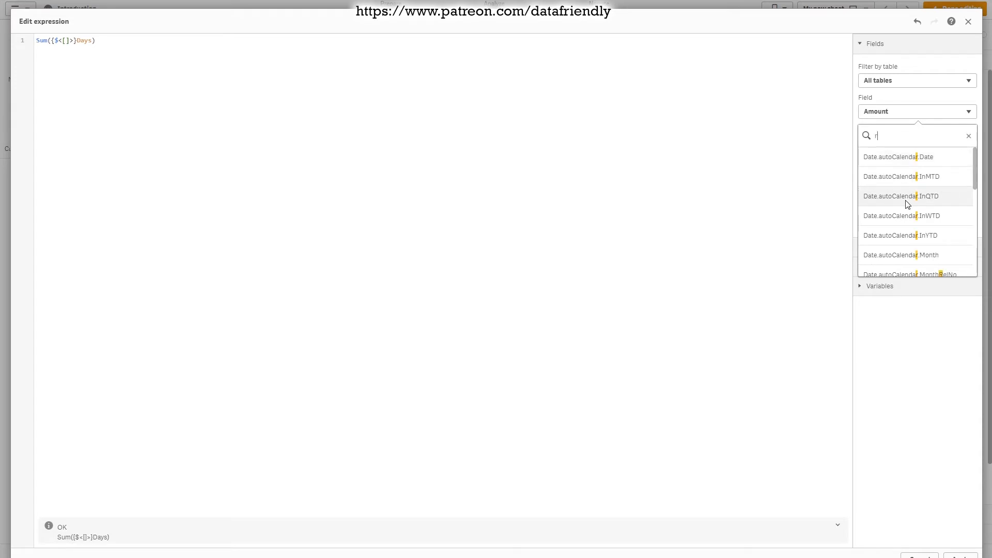
text(oo)
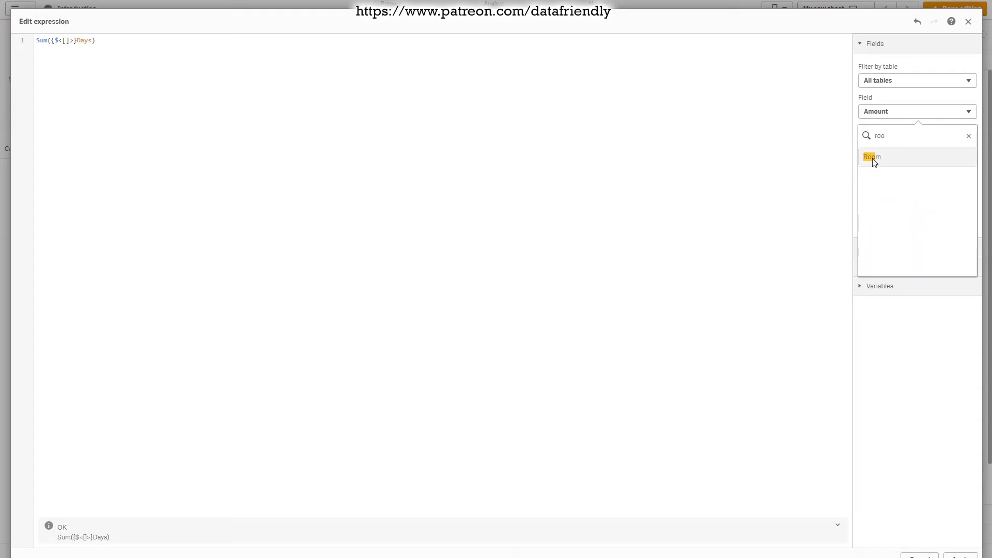
click(871, 157)
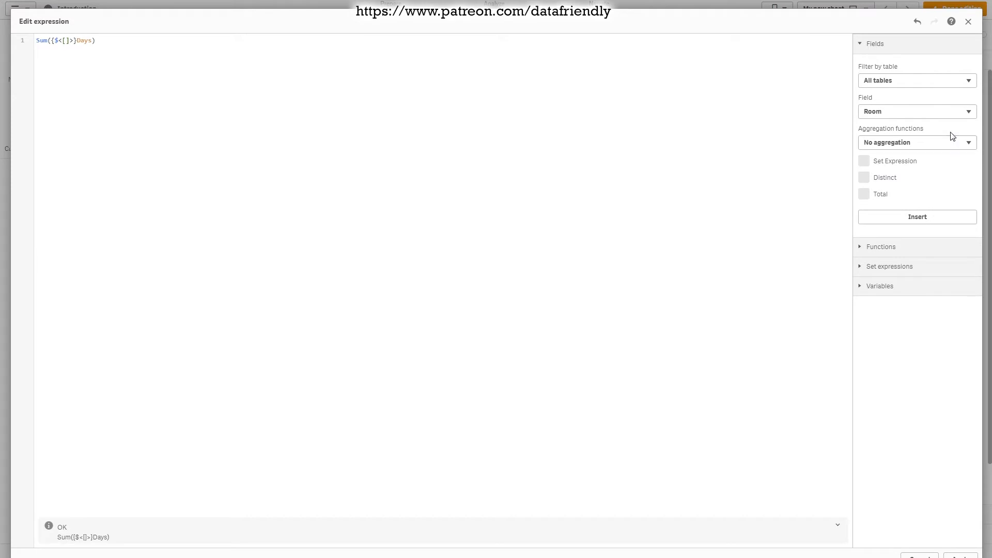